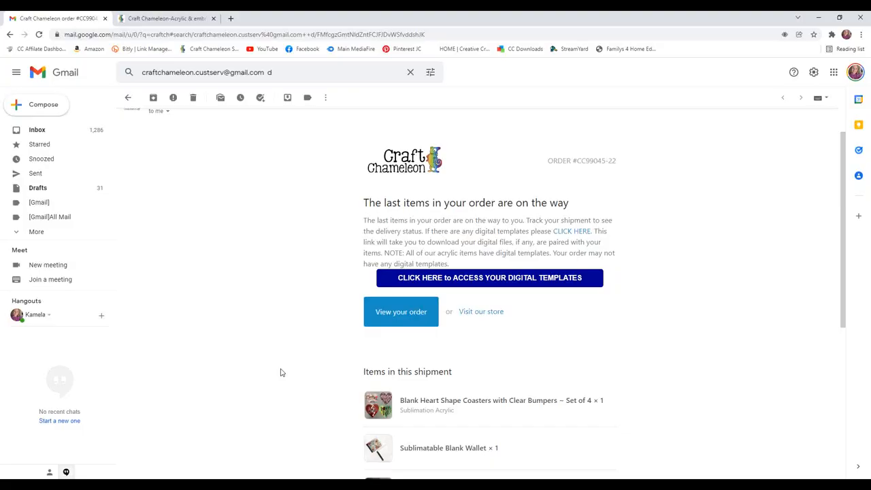
mouse_move(558, 279)
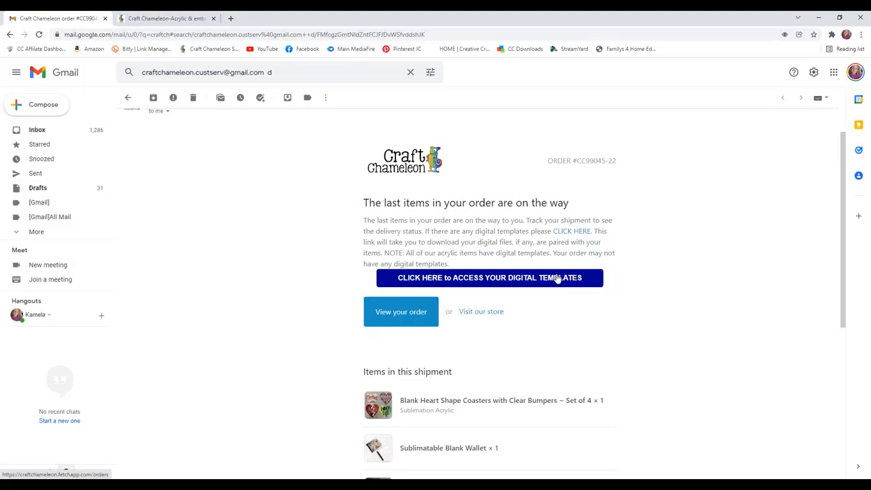
mouse_move(552, 329)
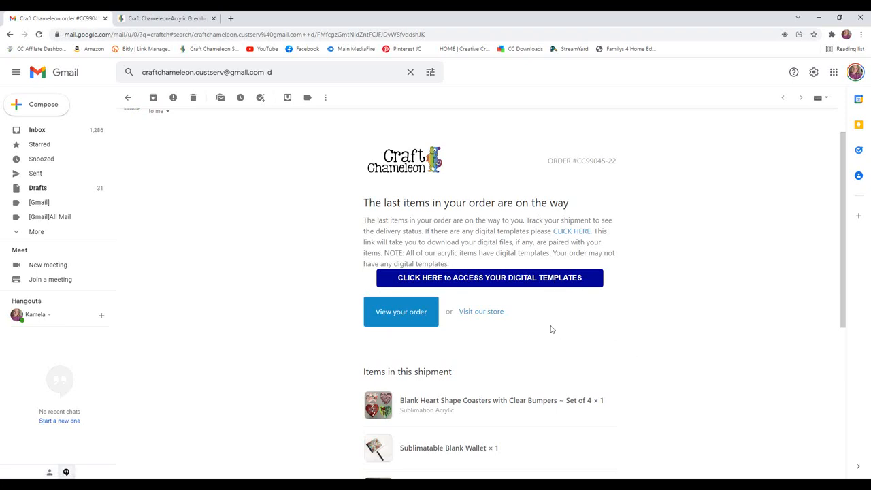
Follow the digital templates link in the Craft Chameleon order email to the download portal
left_click(489, 278)
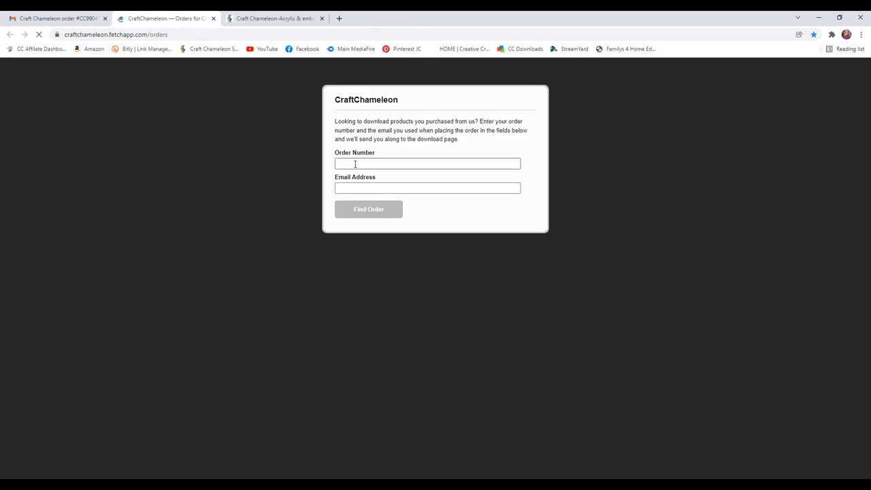
Paste the order number and look up the order in the download portal
right_click(427, 164)
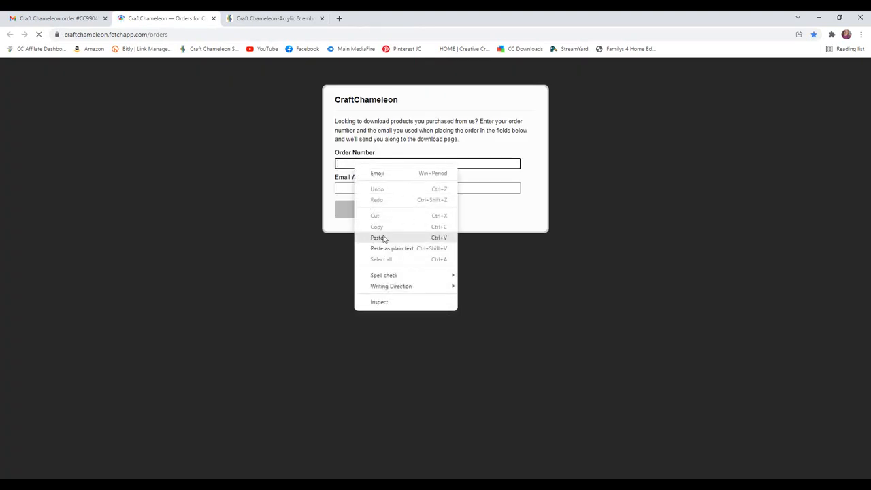
left_click(378, 237)
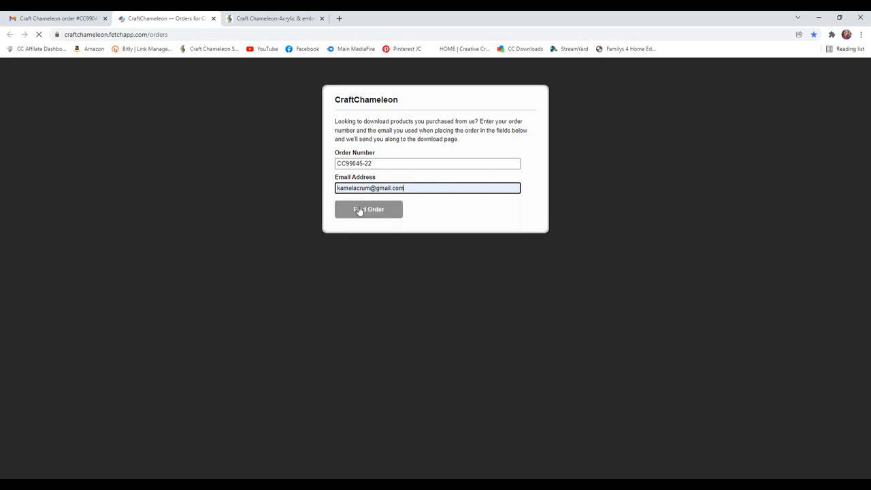
left_click(368, 209)
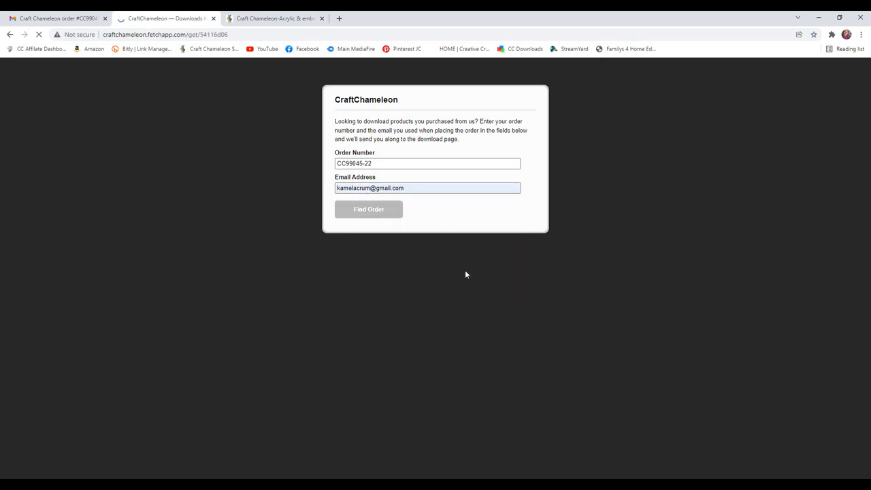
left_click(367, 210)
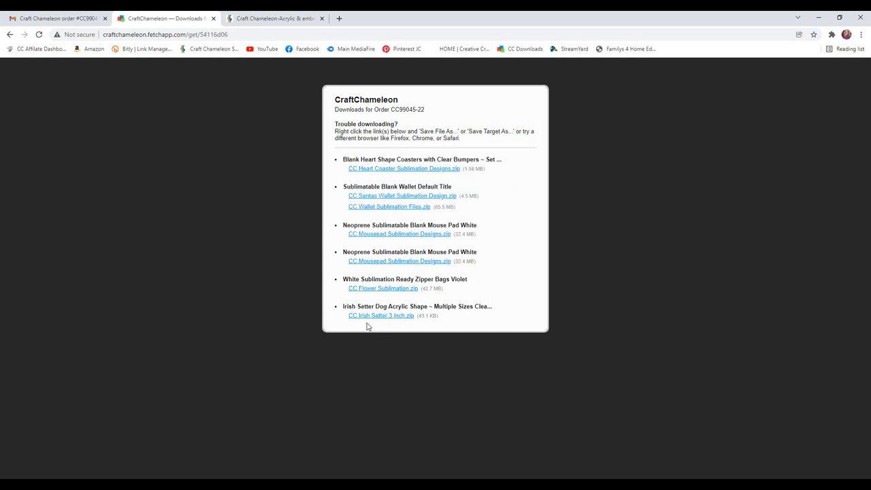
Download the Irish Setter 3 inch design zip and view its contents
left_click(381, 316)
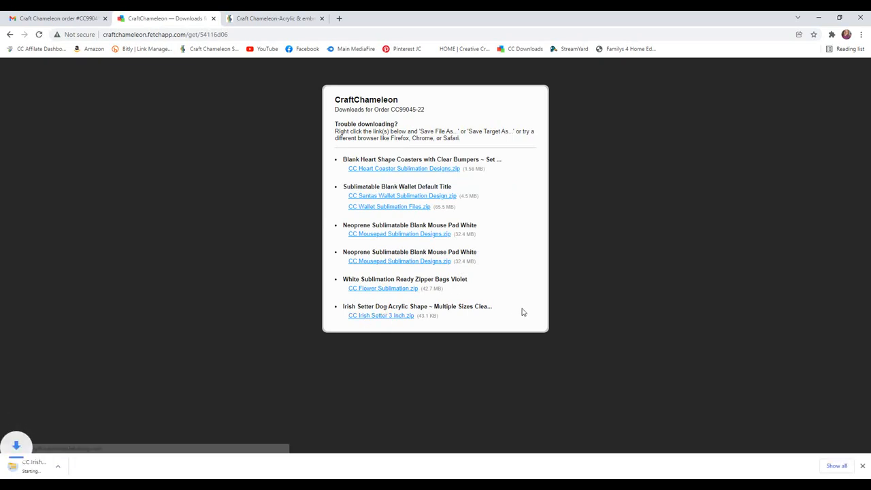
left_click(381, 316)
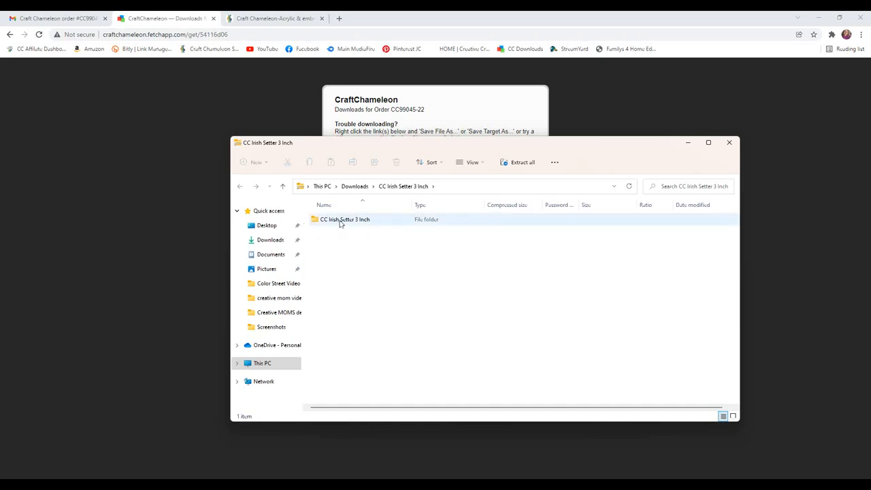
Extract the Irish Setter zip contents into Desktop > Design Downloads
left_click(345, 219)
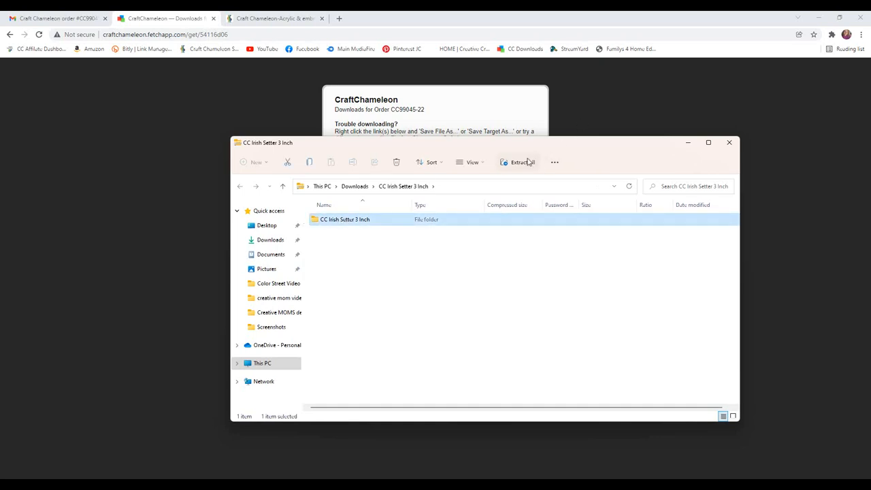
left_click(520, 162)
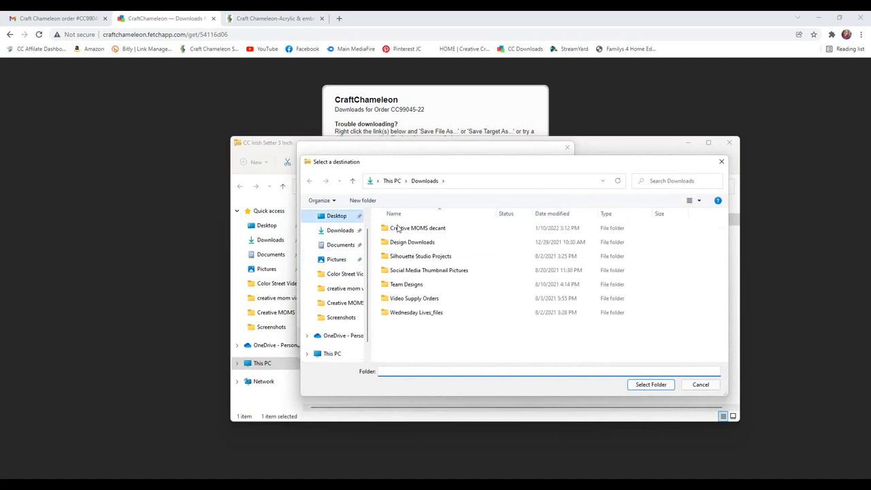
left_click(337, 215)
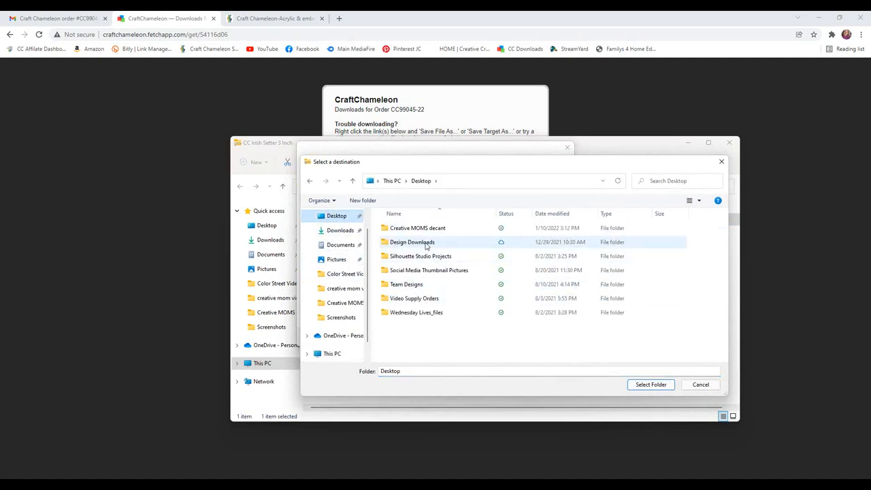
left_click(412, 243)
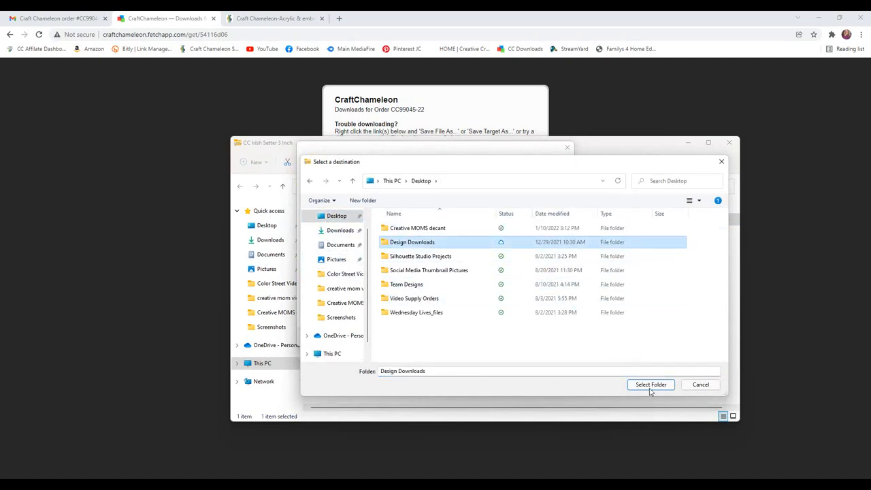
left_click(651, 384)
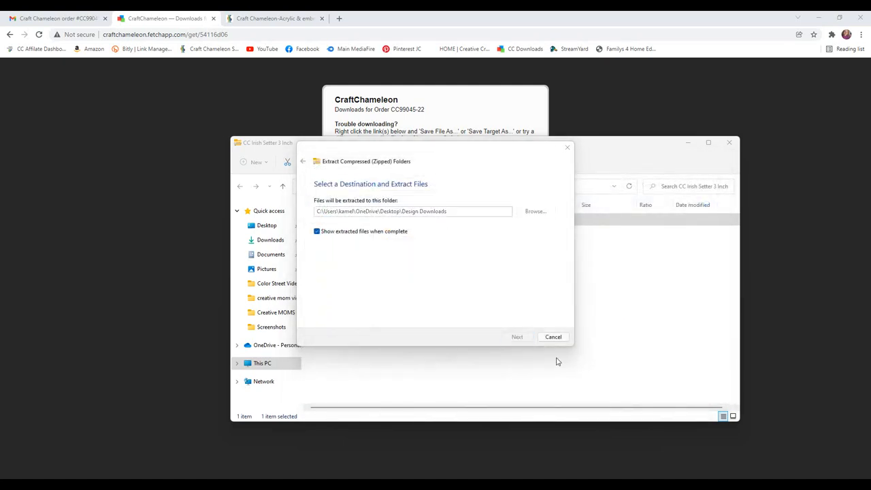
left_click(517, 336)
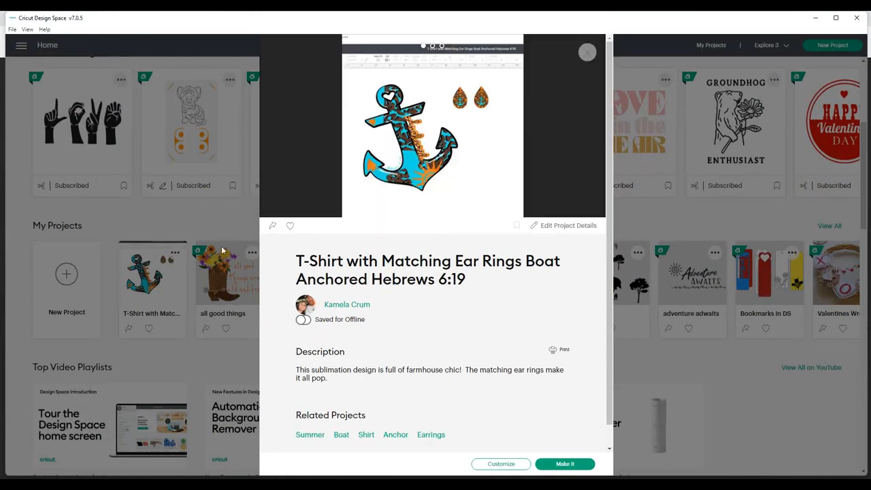
mouse_move(587, 52)
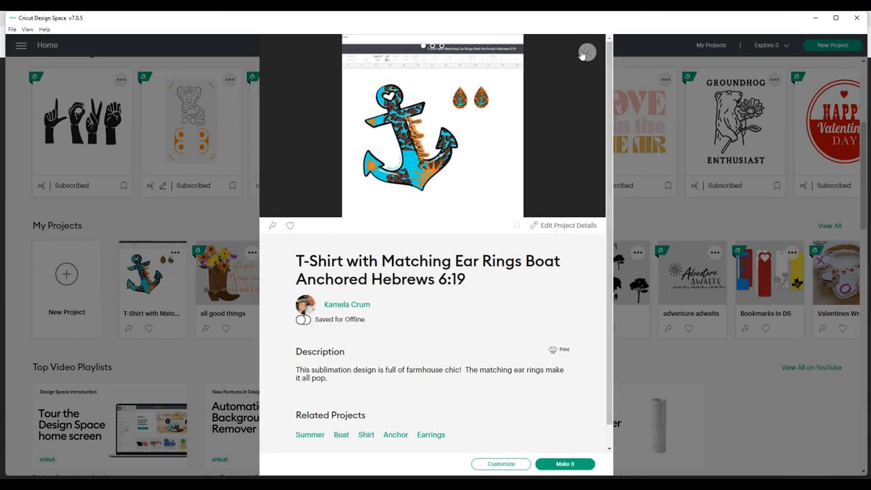
Dismiss the project details popup and start a new blank project
left_click(583, 52)
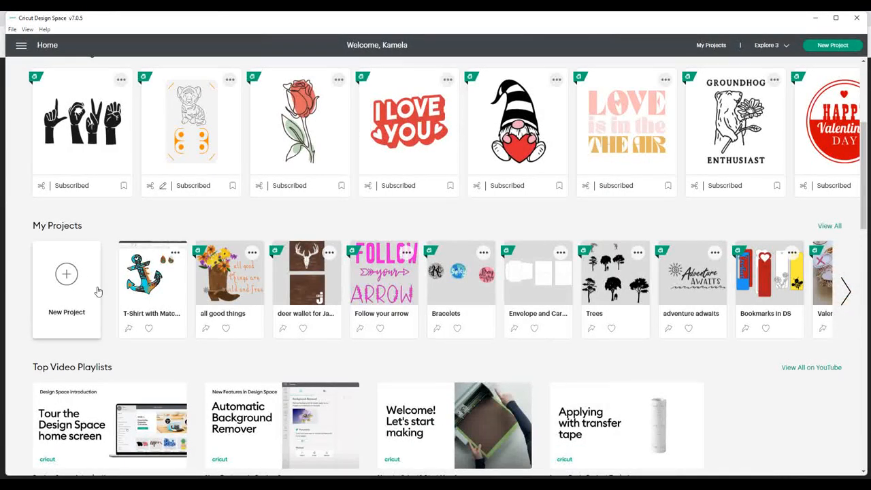
left_click(66, 275)
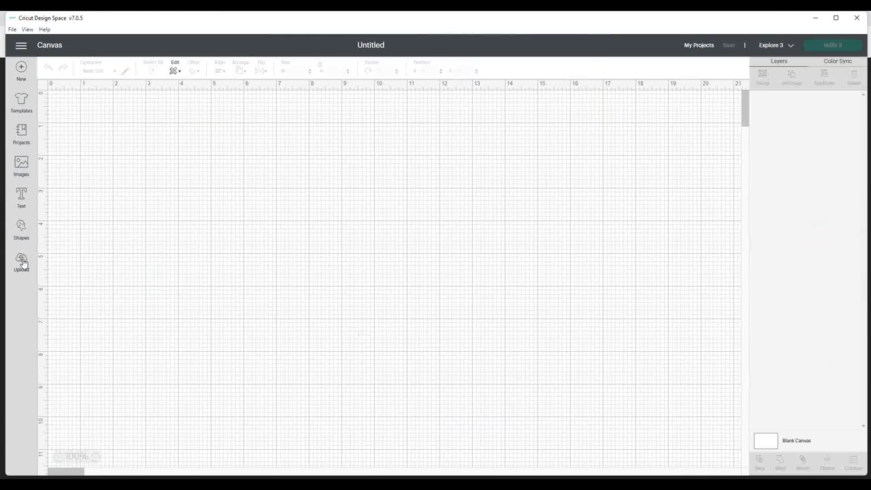
Start an image upload and browse to the Design Downloads folder on the Desktop
left_click(22, 261)
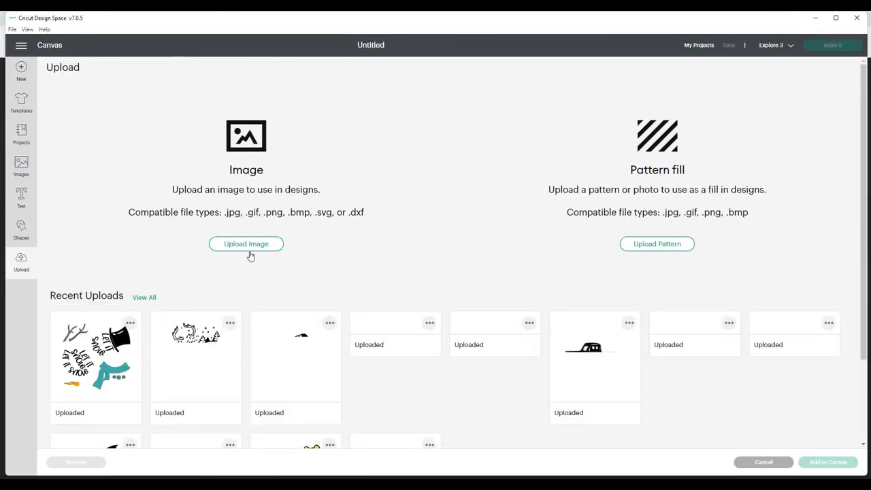
left_click(245, 243)
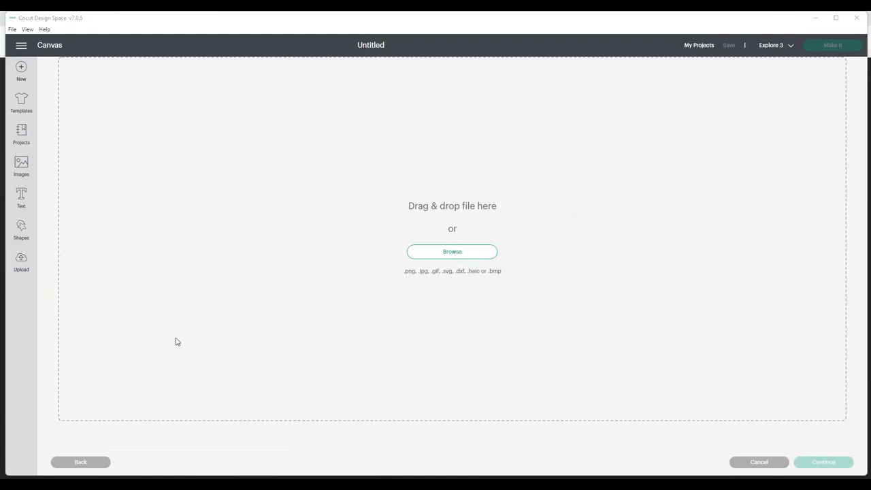
left_click(452, 251)
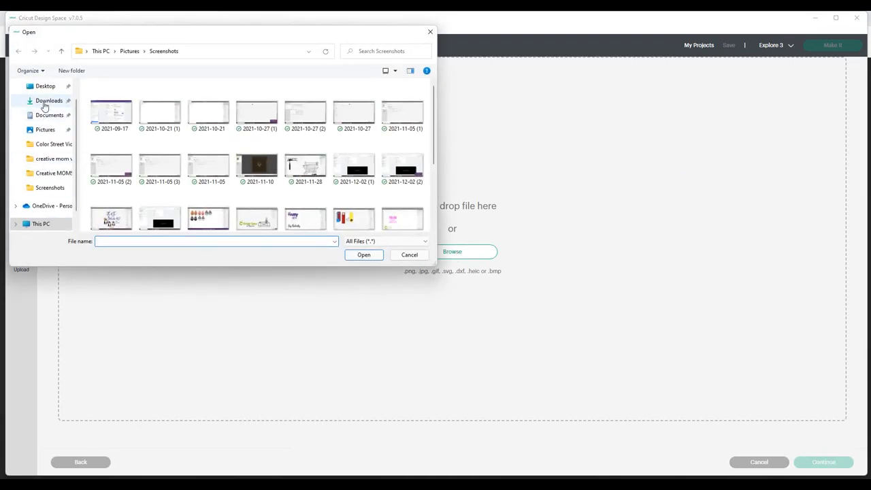
left_click(45, 86)
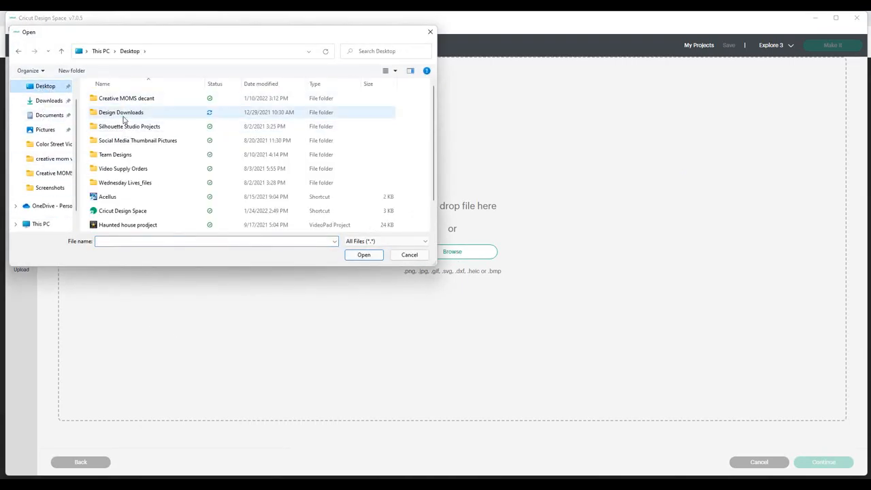
double_click(120, 112)
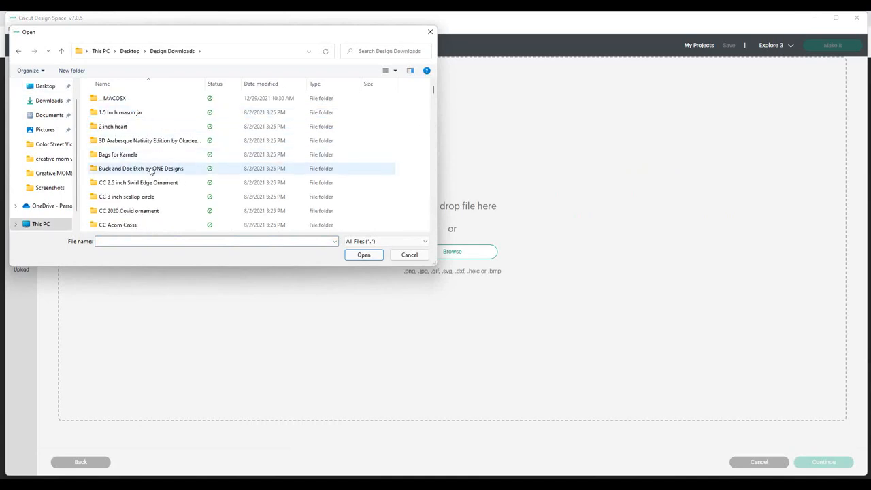
Locate and submit the CC Irish Setter 3 Inch file for upload
scroll("down", 3)
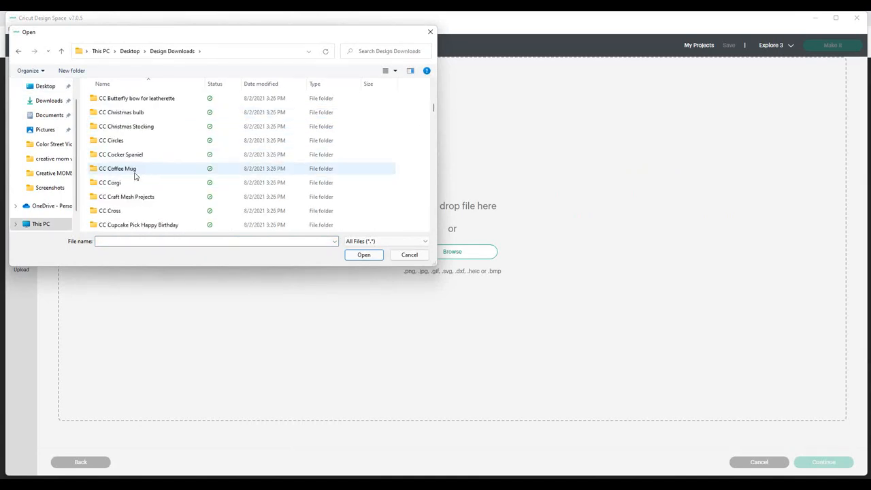
scroll("down", 3)
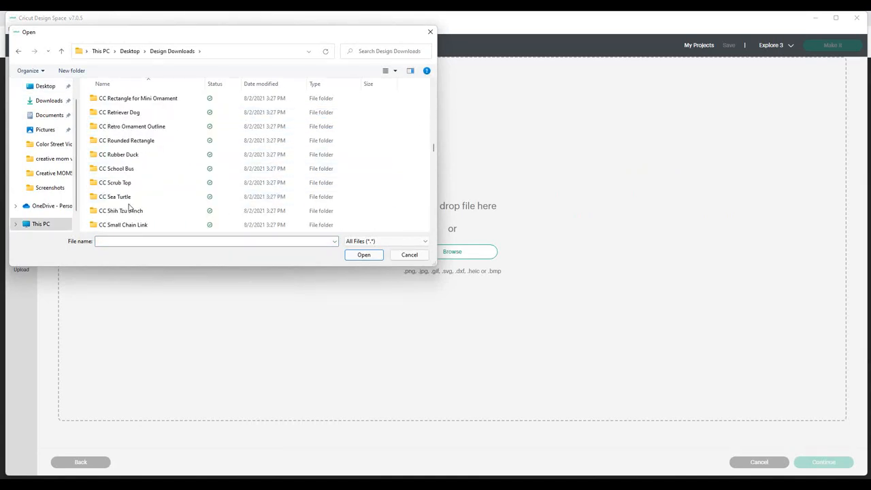
scroll("down", 3)
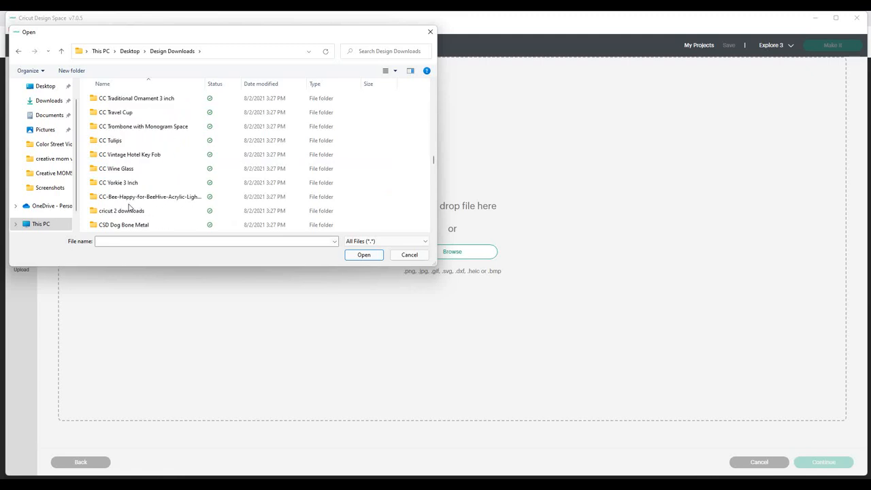
scroll("down", 3)
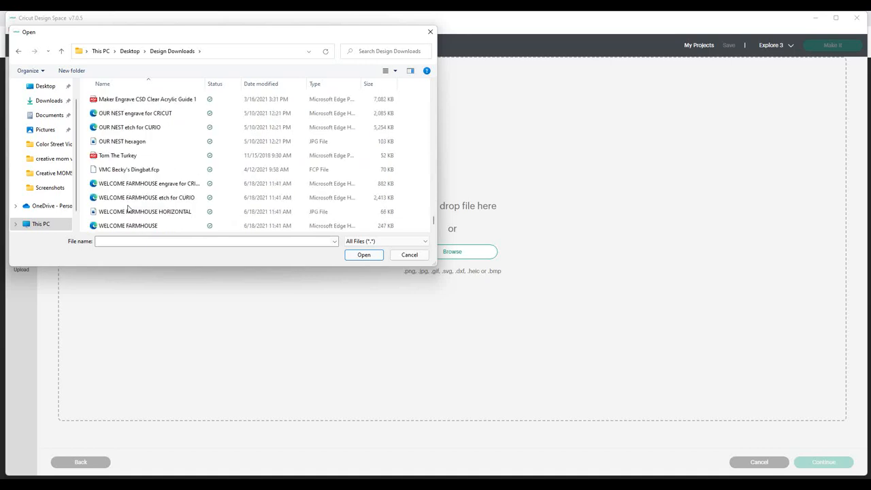
mouse_move(452, 239)
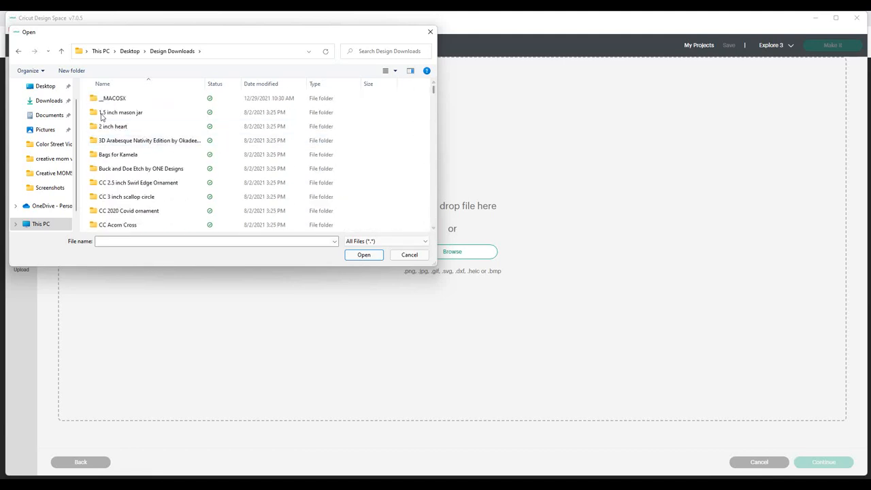
mouse_move(152, 183)
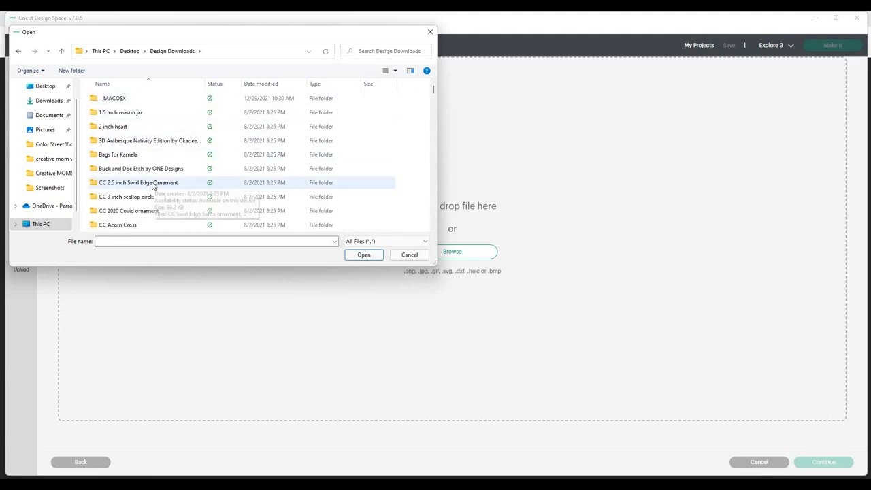
scroll("down", 3)
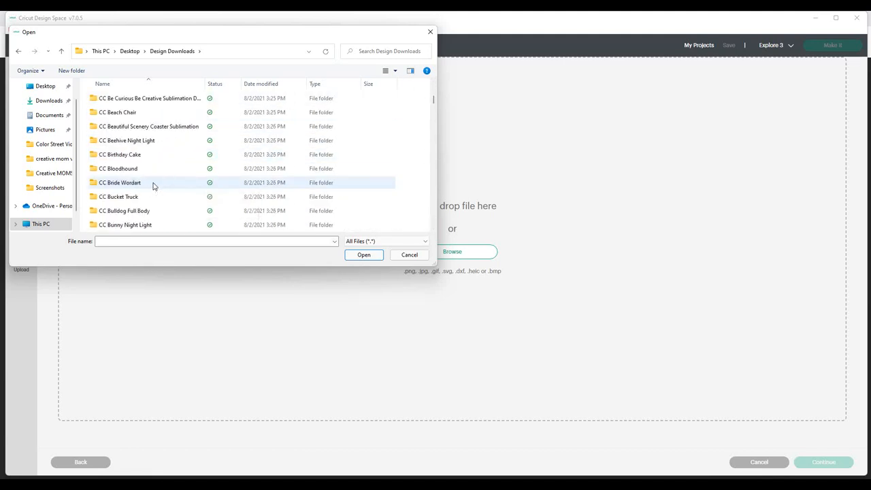
scroll("down", 3)
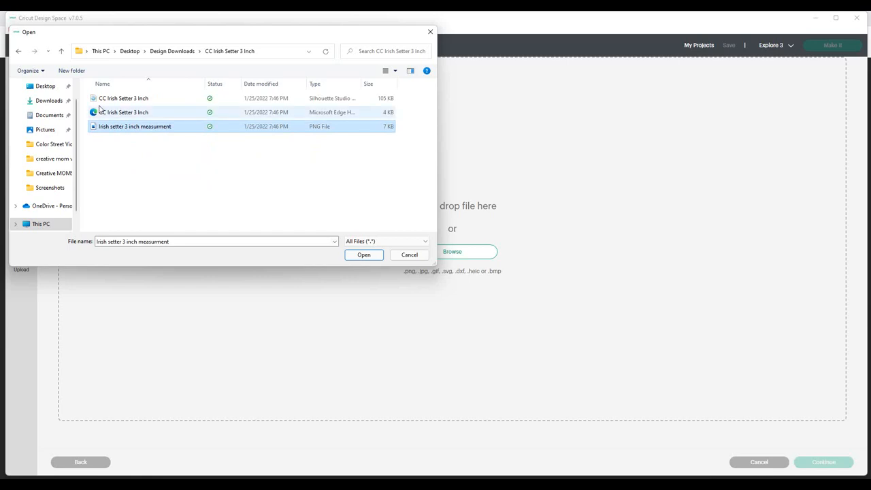
left_click(125, 111)
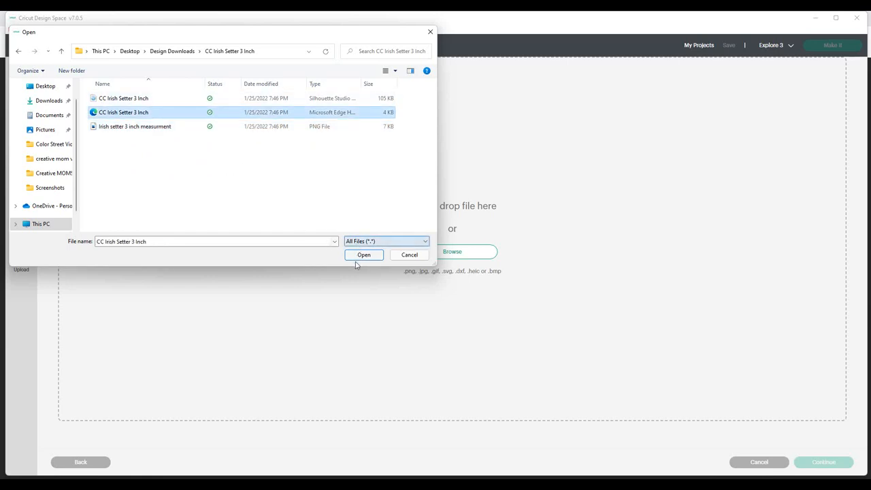
left_click(365, 255)
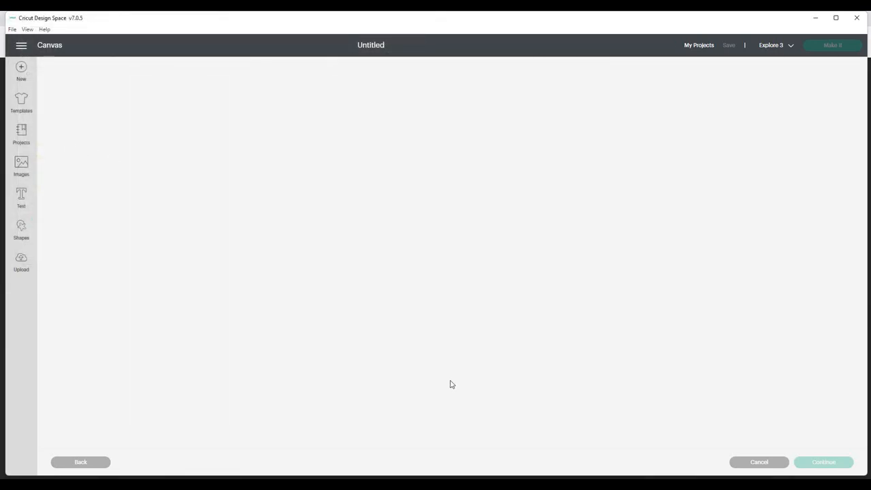
Upload the Irish Setter silhouette as a cut image, add it to the canvas and position it
left_click(824, 463)
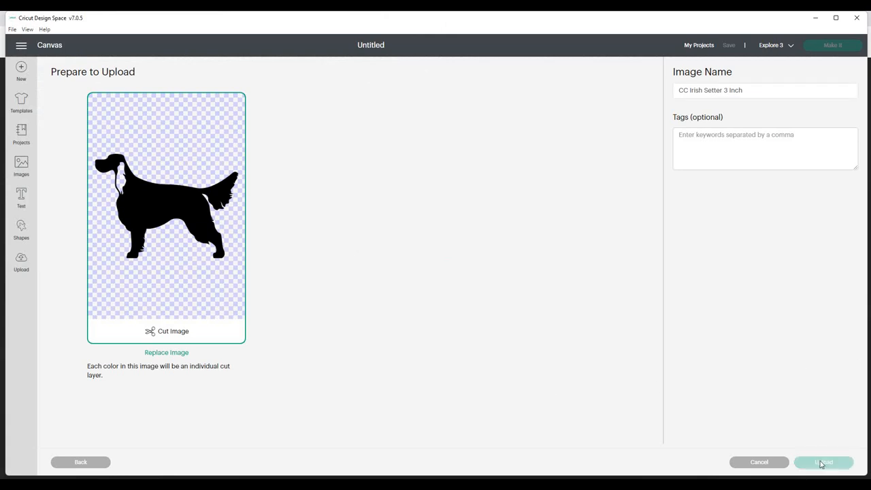
left_click(824, 463)
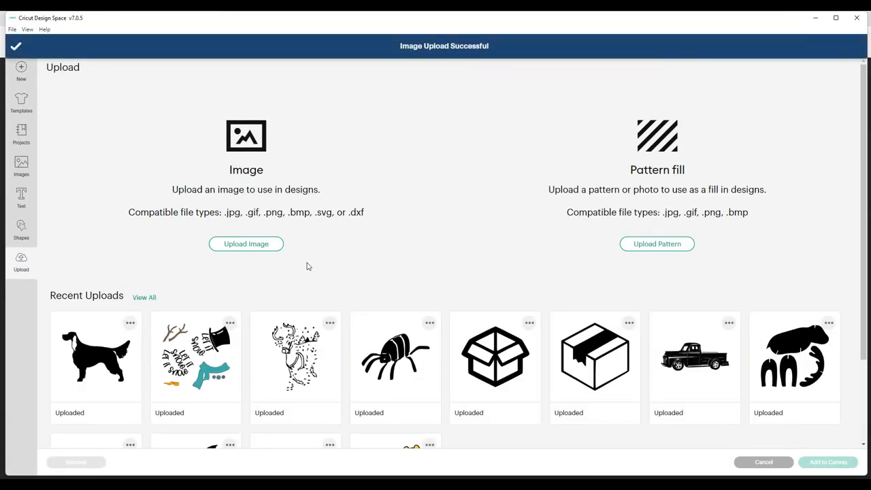
left_click(95, 357)
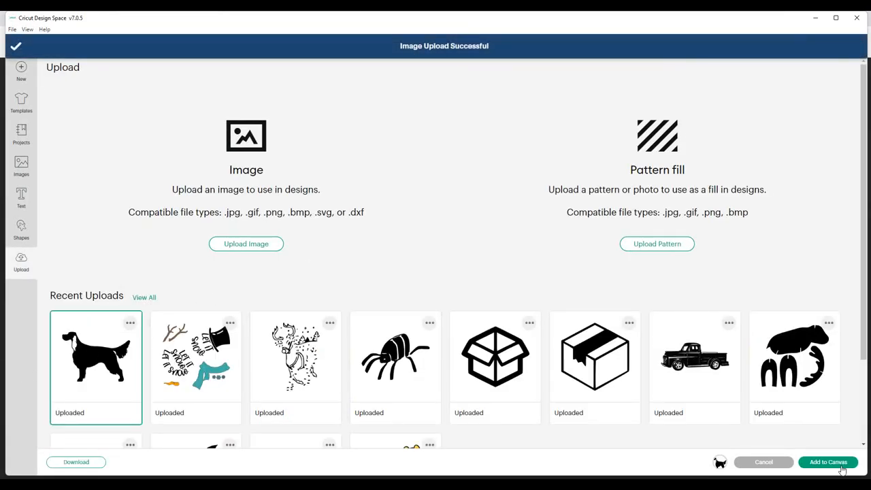
left_click(828, 463)
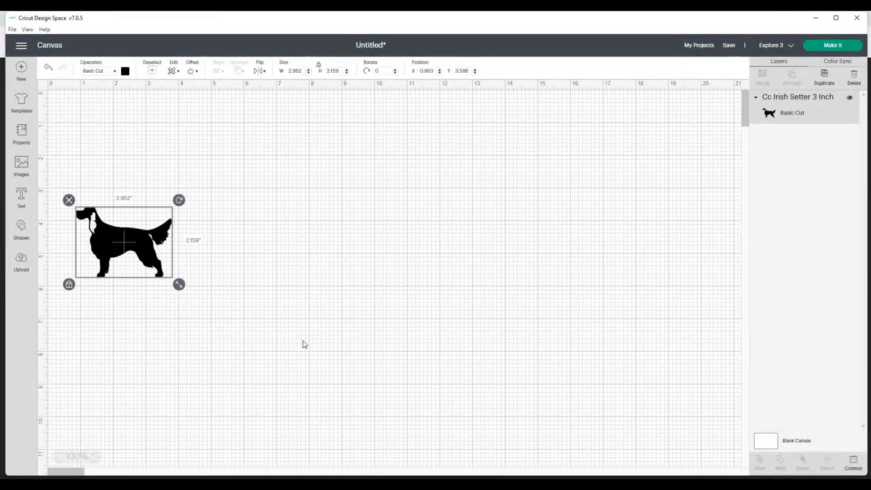
mouse_move(294, 346)
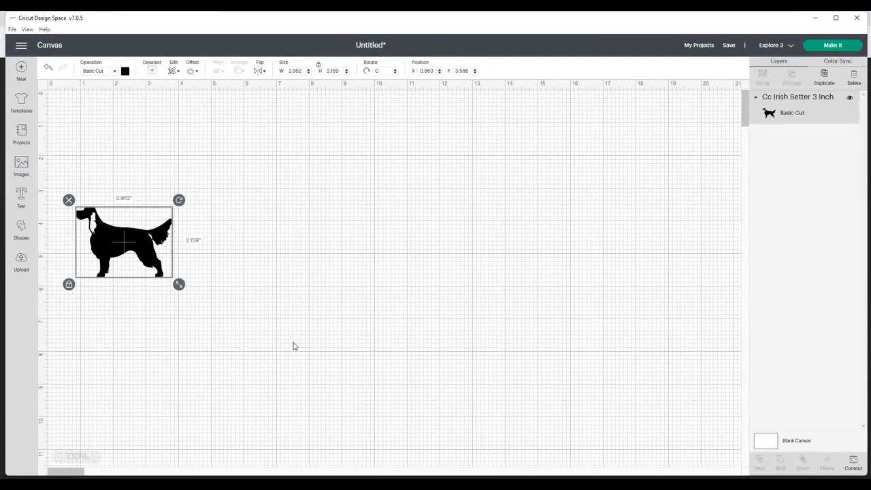
left_click_drag(124, 242, 128, 239)
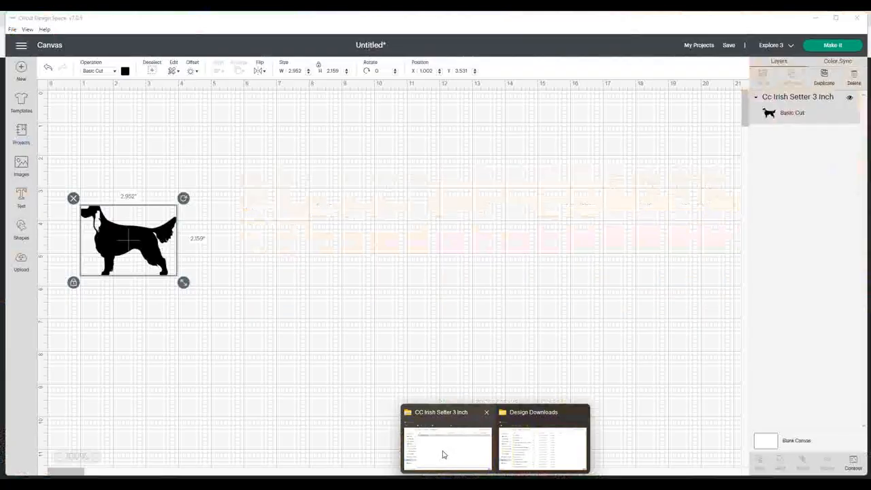
View the Irish setter 3 inch measurement PNG from the extracted download folder
left_click(447, 447)
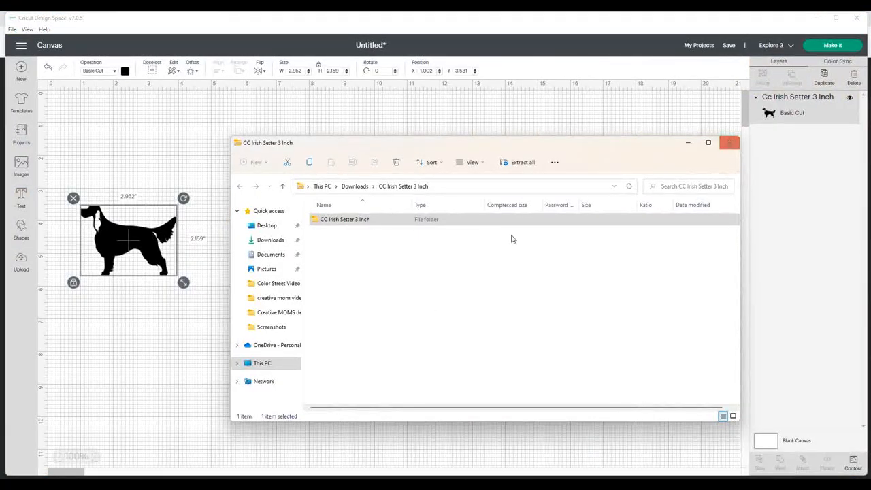
double_click(344, 219)
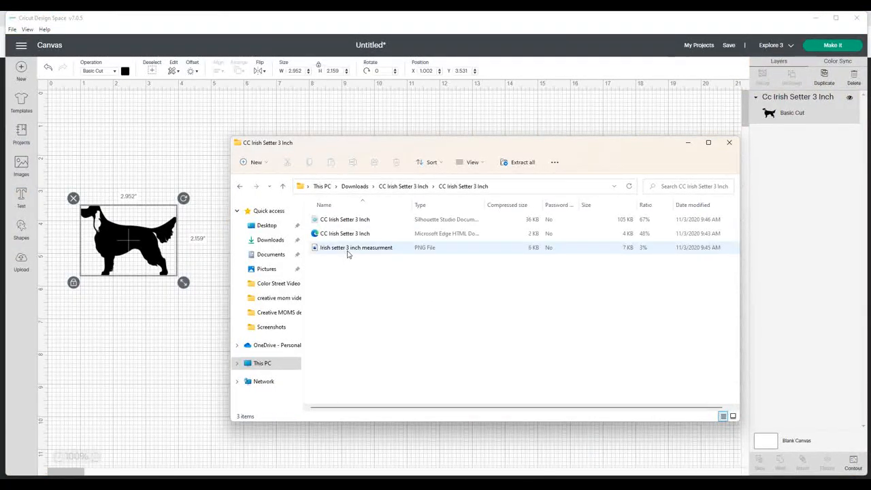
left_click(356, 247)
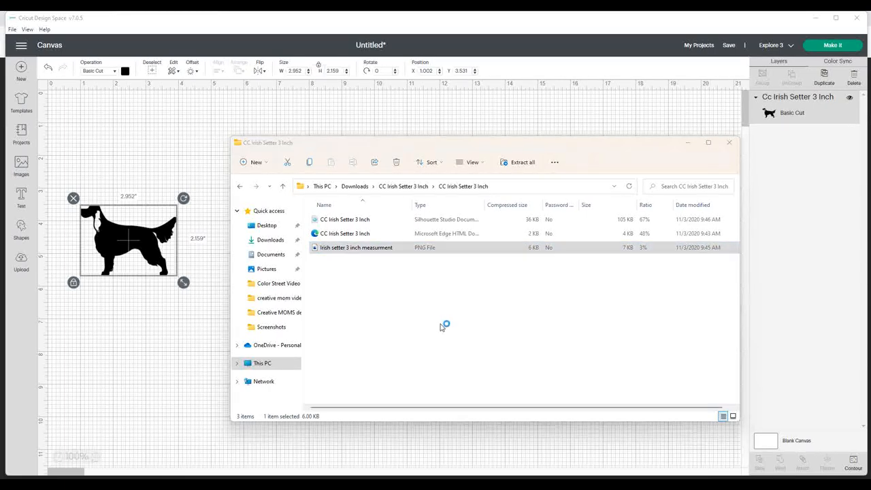
double_click(356, 248)
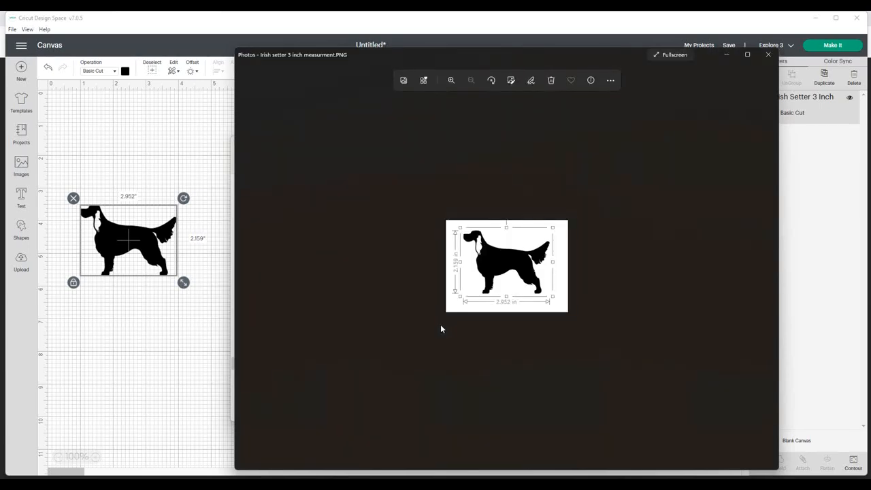
mouse_move(457, 278)
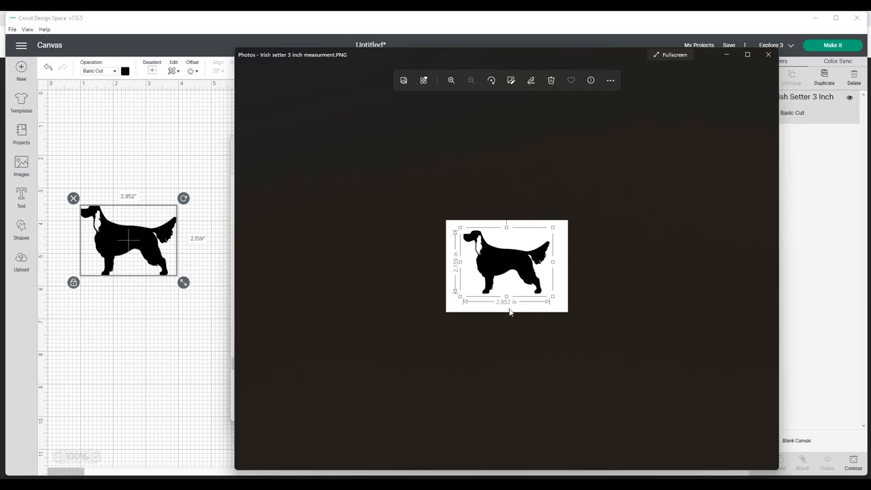
mouse_move(501, 316)
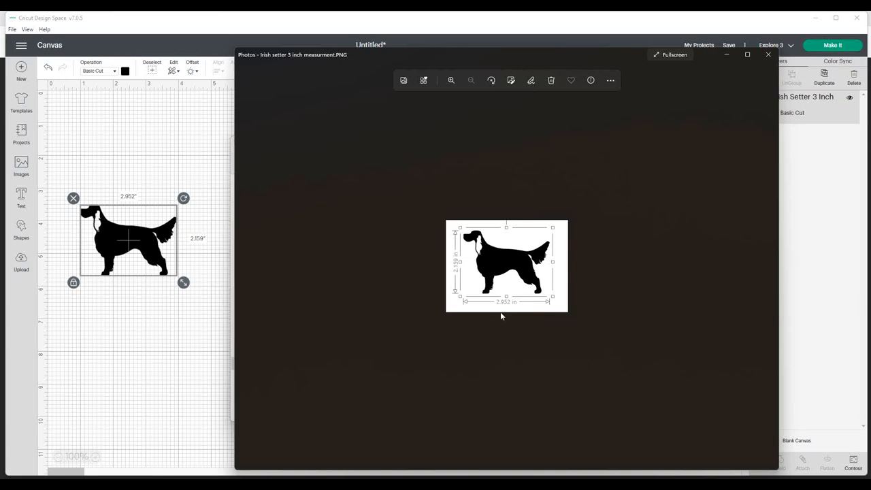
mouse_move(520, 327)
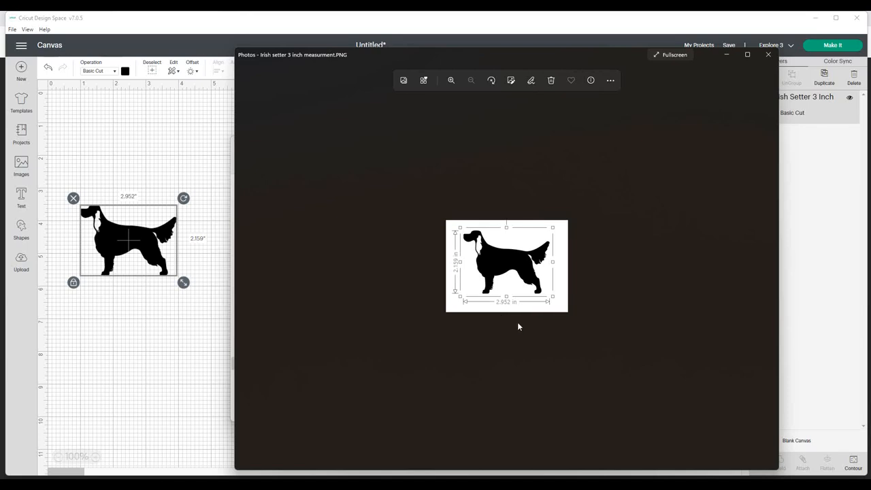